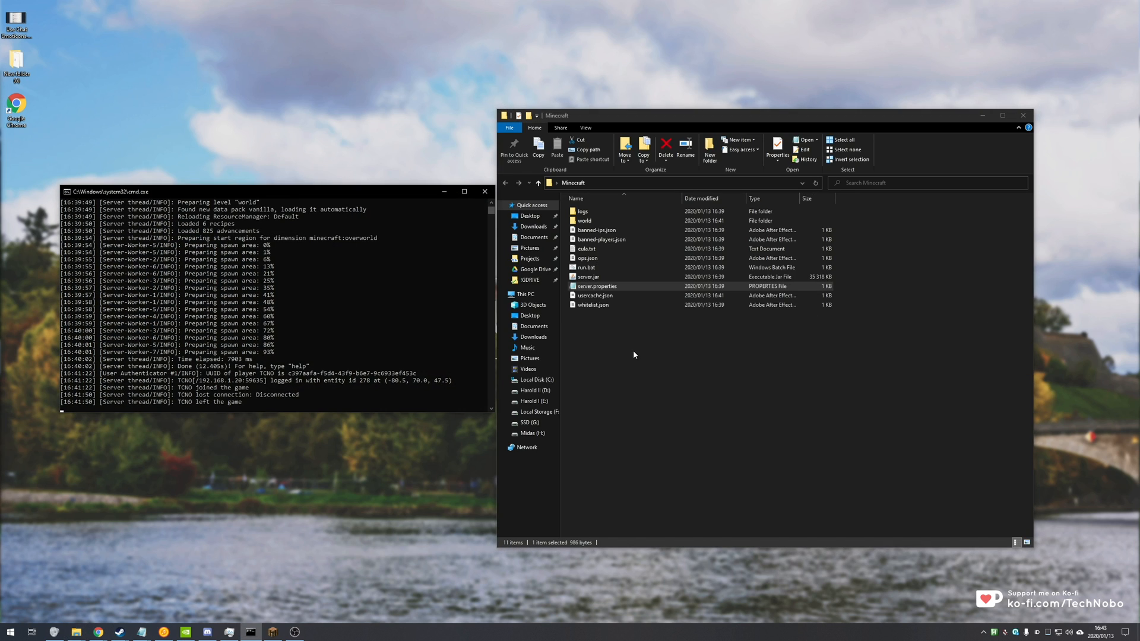
pyautogui.moveTo(320, 348)
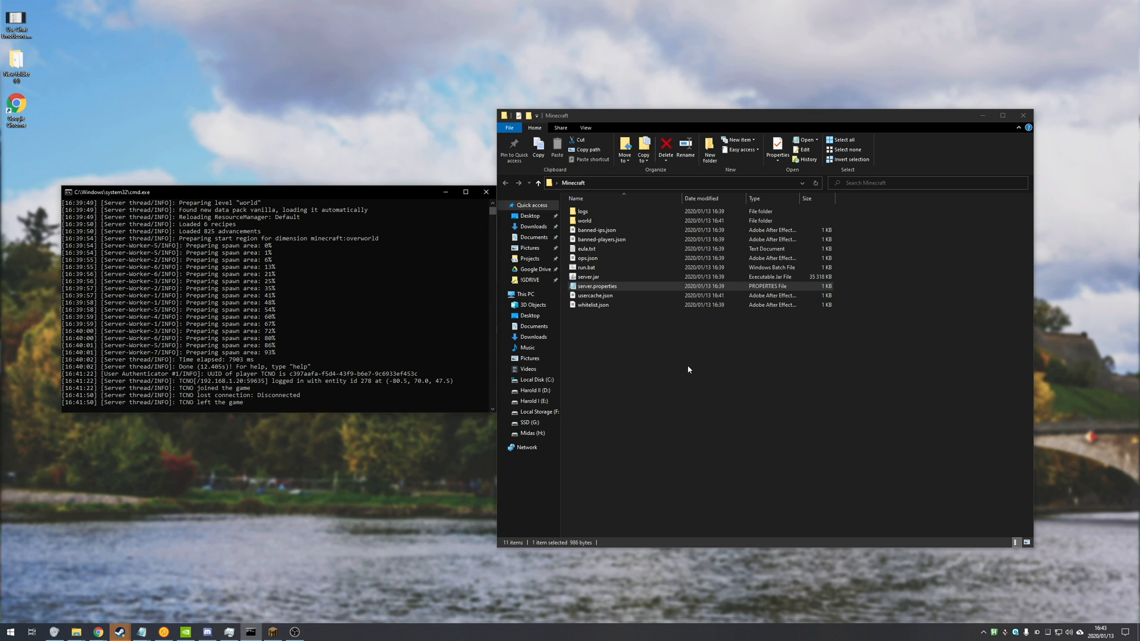
pyautogui.moveTo(396, 340)
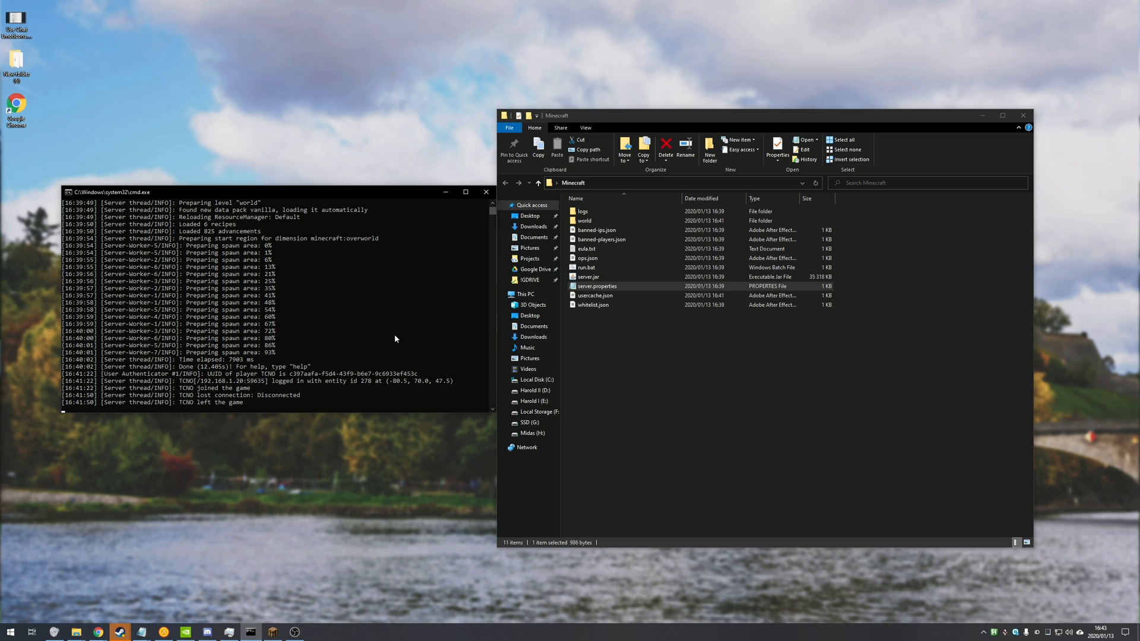
# Save the world with save-all and stop the server from its console
pyautogui.click(405, 281)
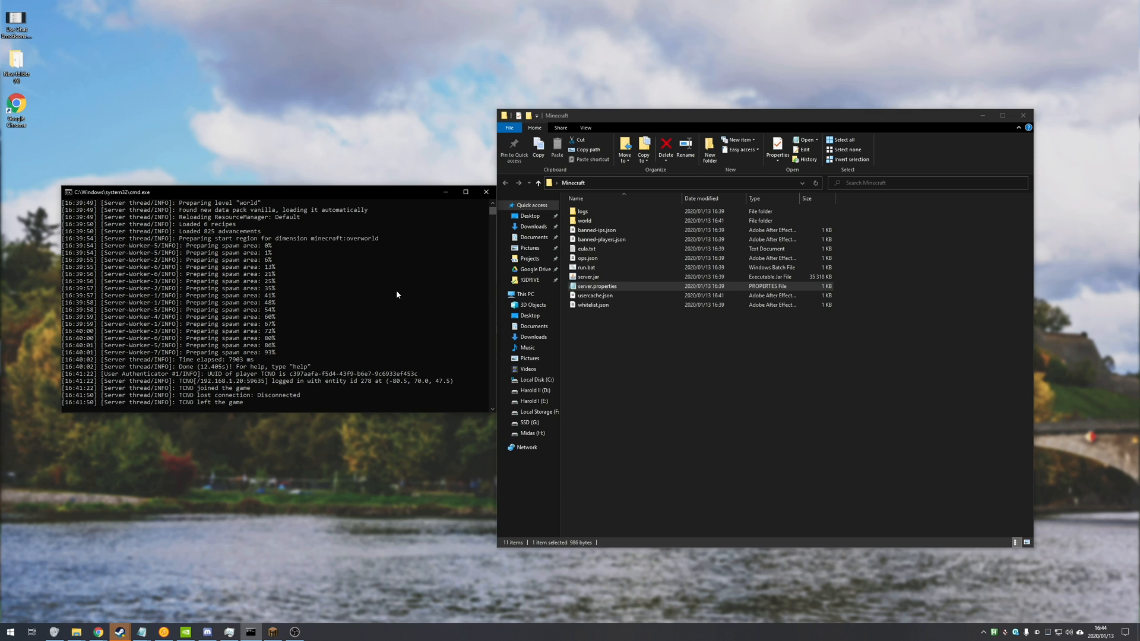
pyautogui.write('save-all')
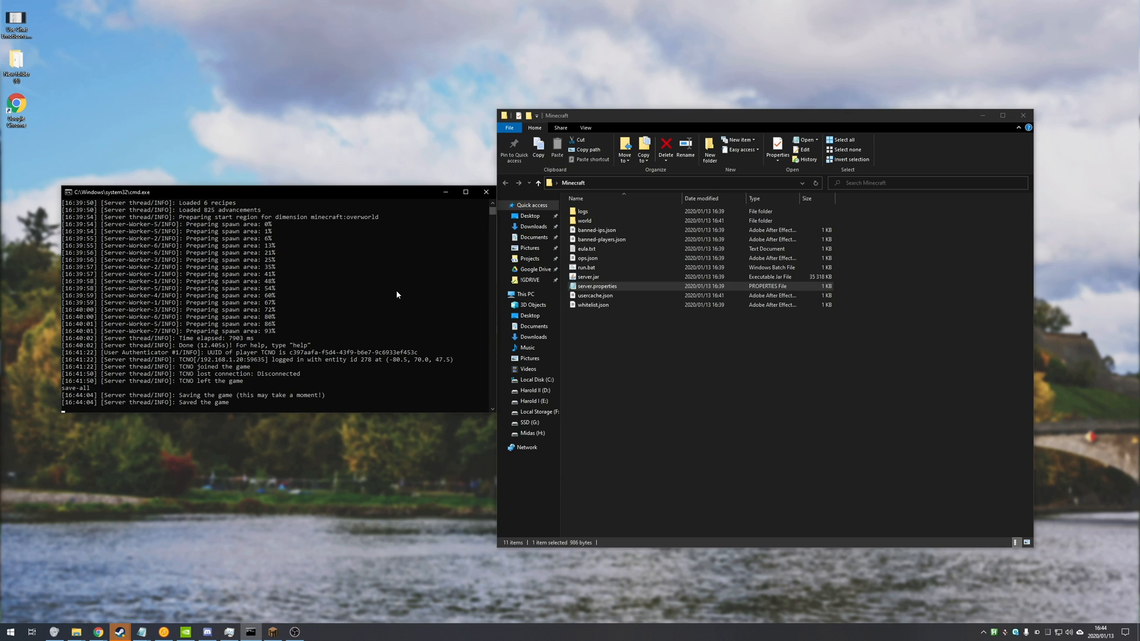
pyautogui.write('stop')
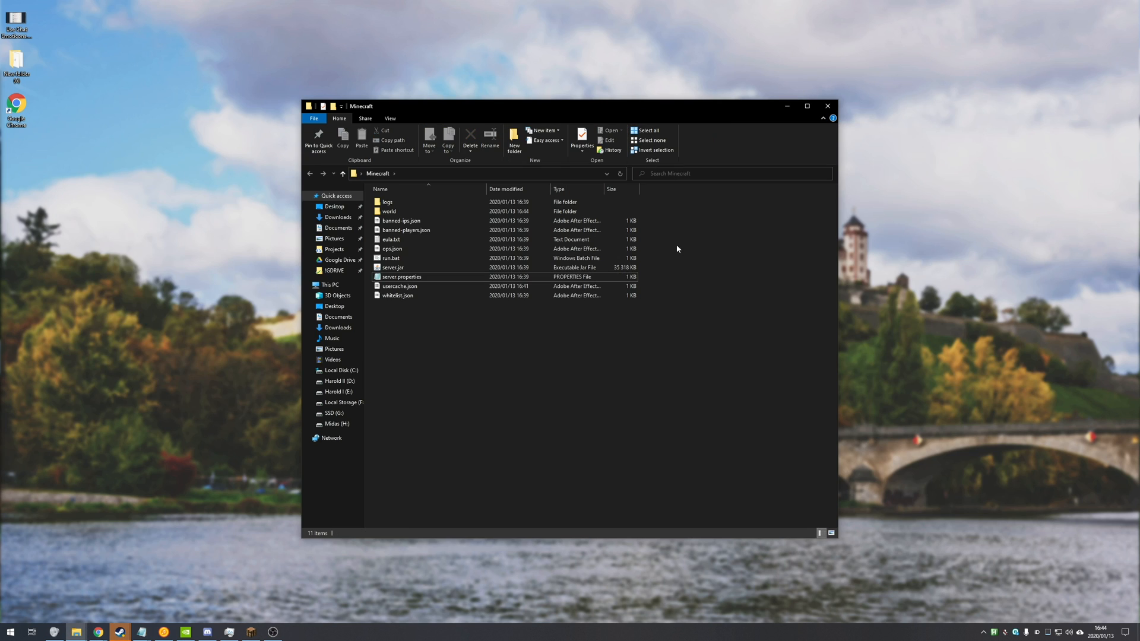
# Bring up the server folder and load server.properties into Notepad
pyautogui.click(393, 267)
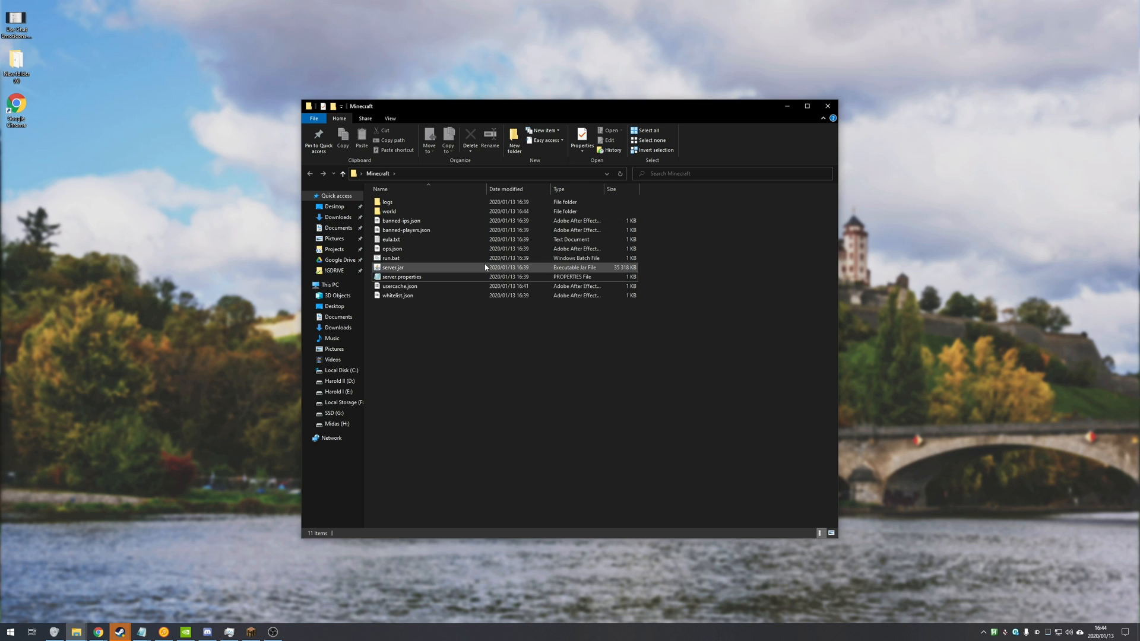
pyautogui.doubleClick(401, 276)
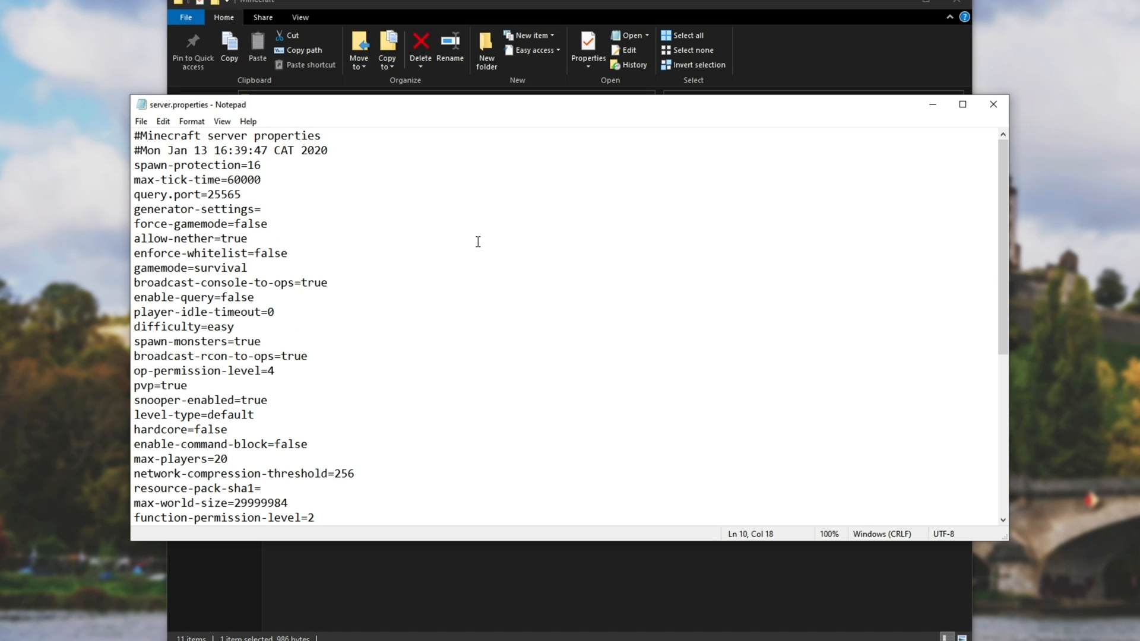
# Change online-mode from true to false in server.properties
pyautogui.scroll(-3)
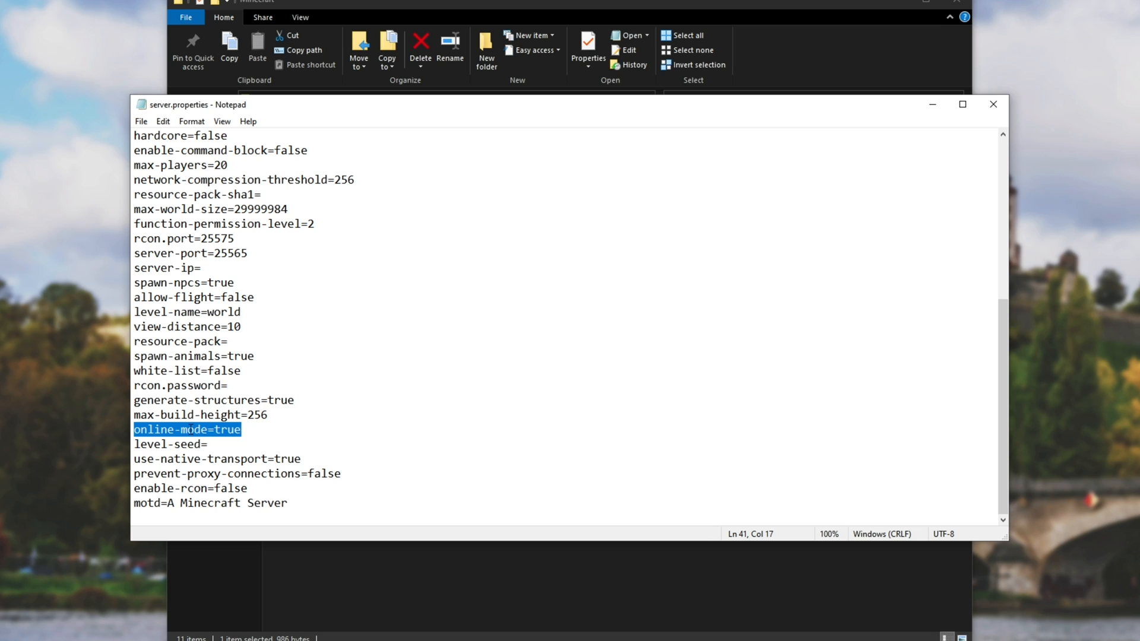
pyautogui.click(218, 429)
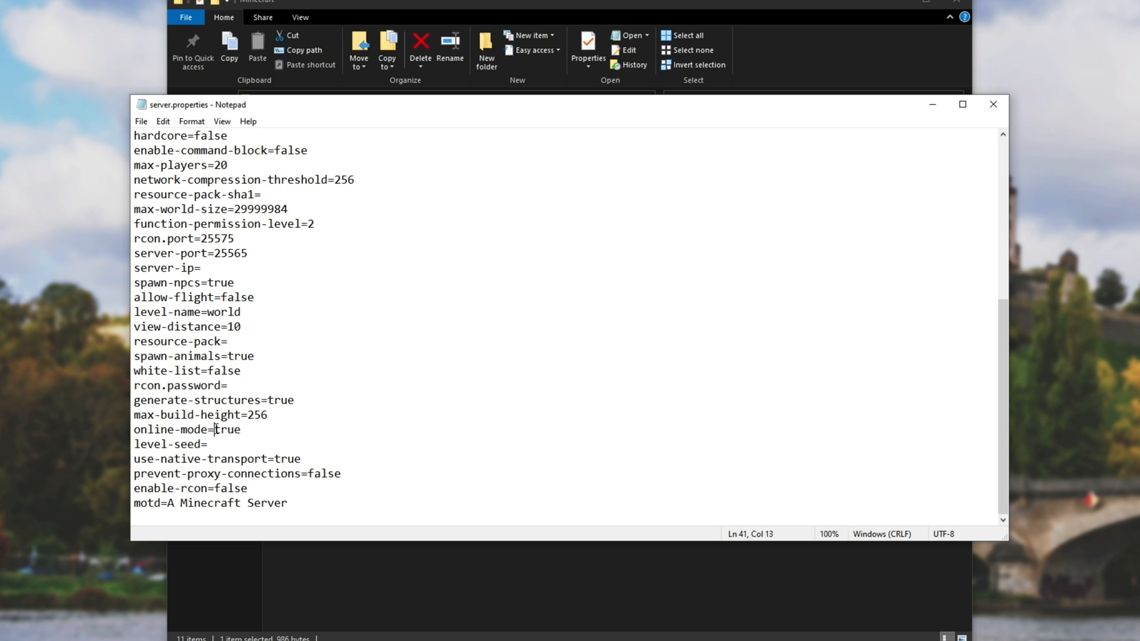
pyautogui.write('false')
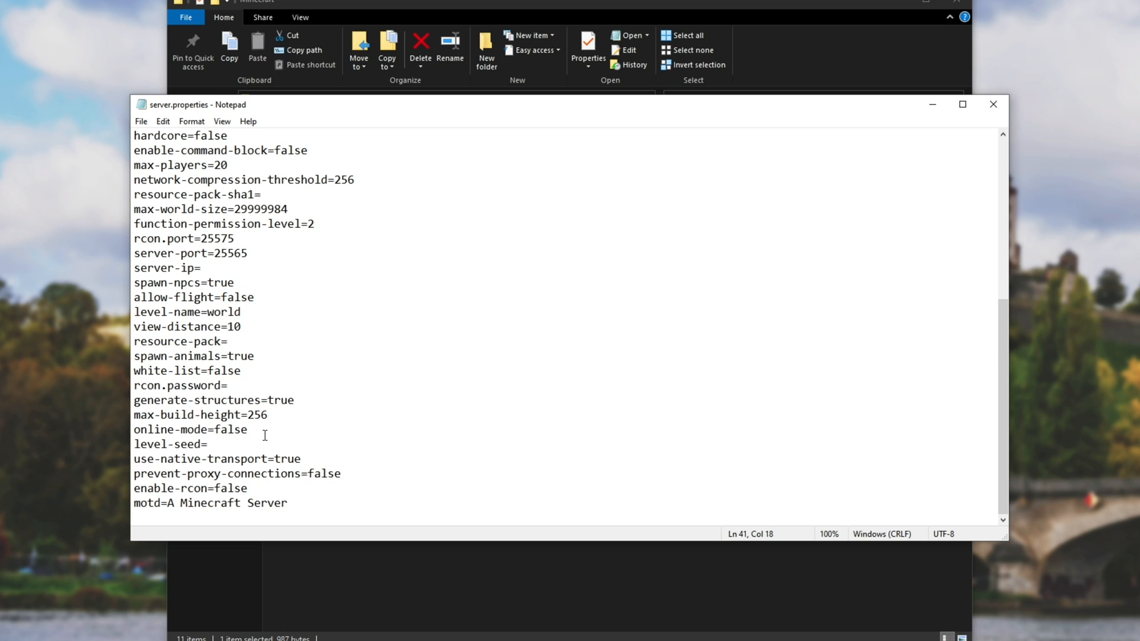
pyautogui.click(245, 429)
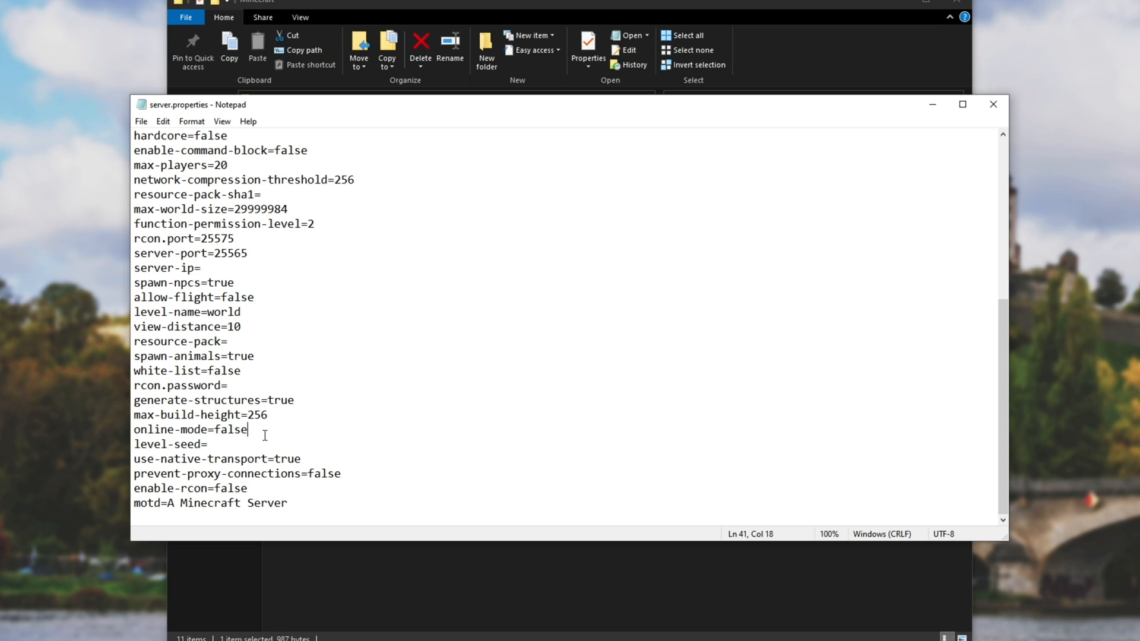
pyautogui.moveTo(311, 301)
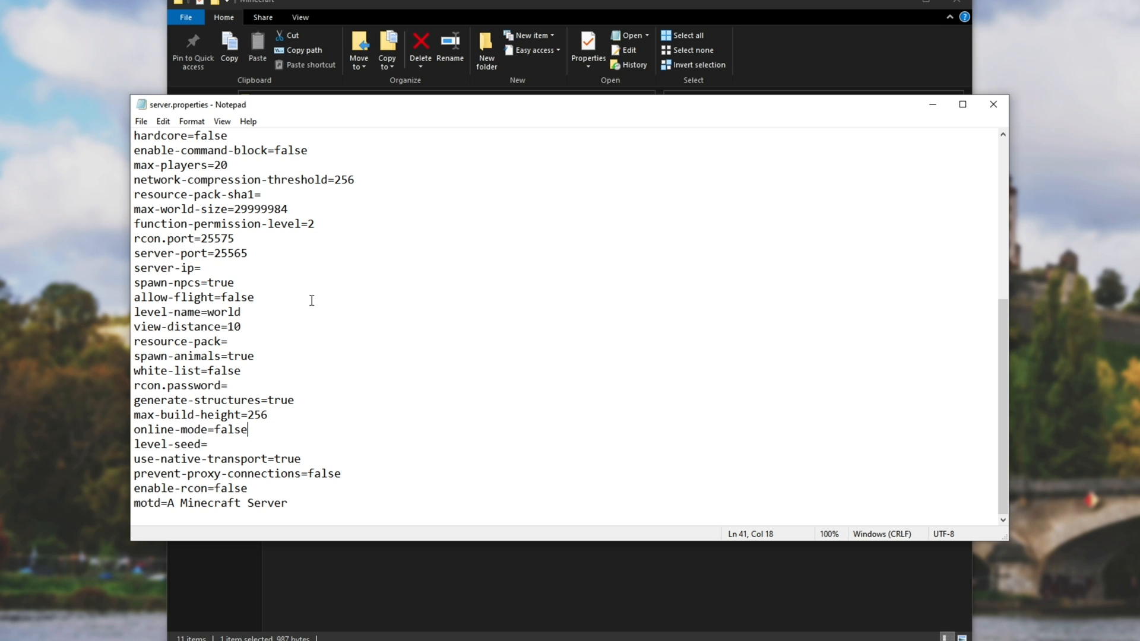
pyautogui.moveTo(415, 117)
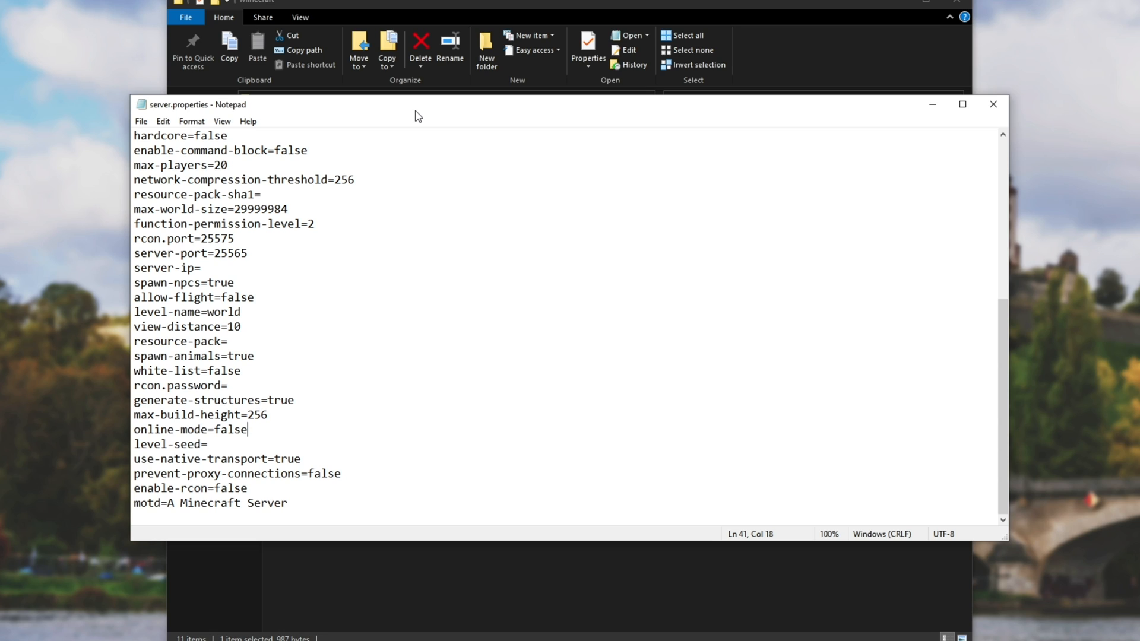
pyautogui.moveTo(292, 312)
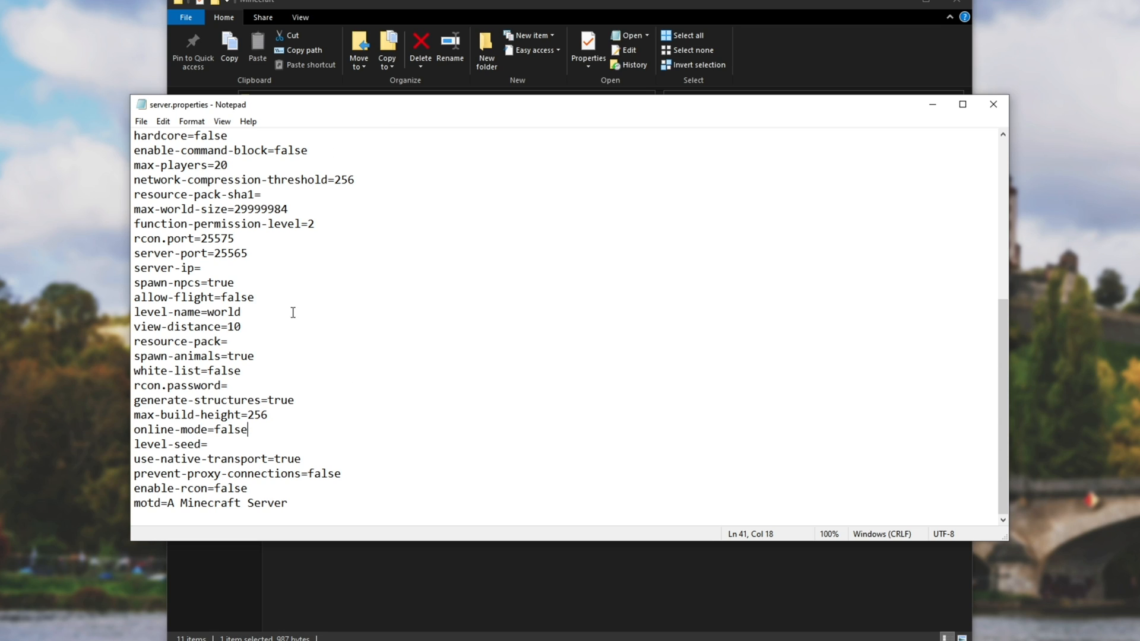
pyautogui.moveTo(823, 115)
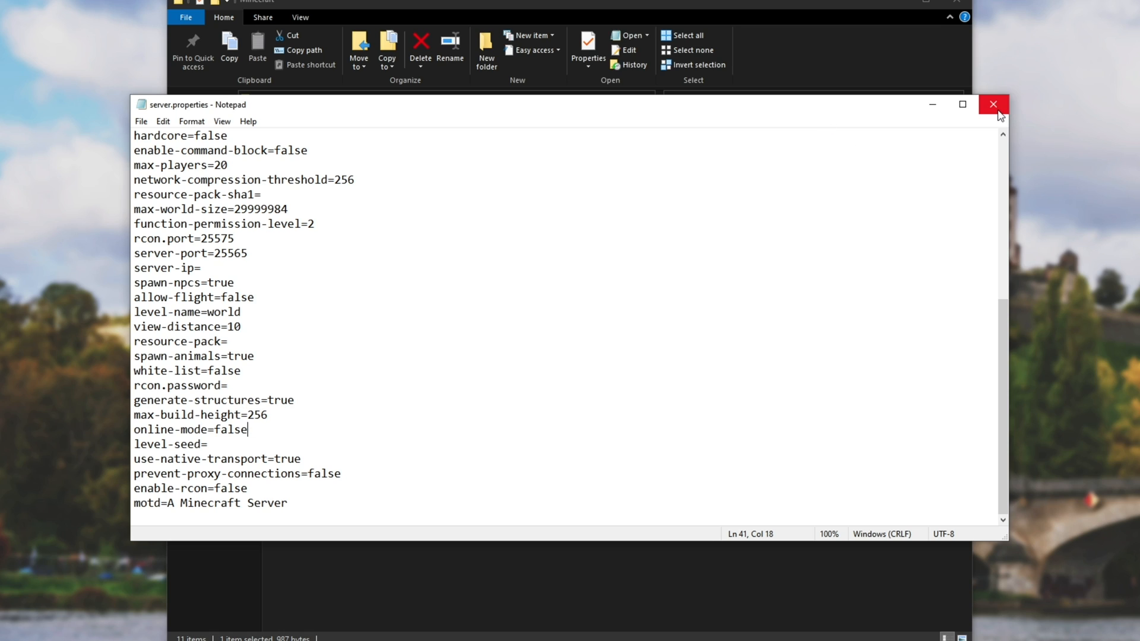
# Close Notepad and restart the server via run.bat so it reports offline mode
pyautogui.click(992, 105)
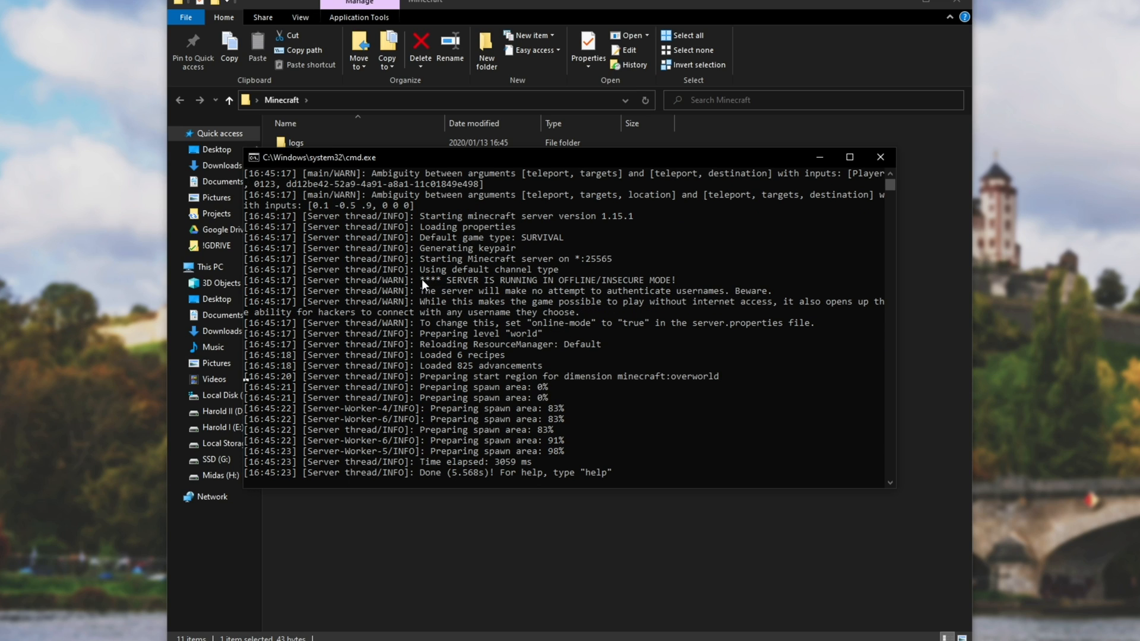
pyautogui.moveTo(421, 281); pyautogui.dragTo(507, 280)
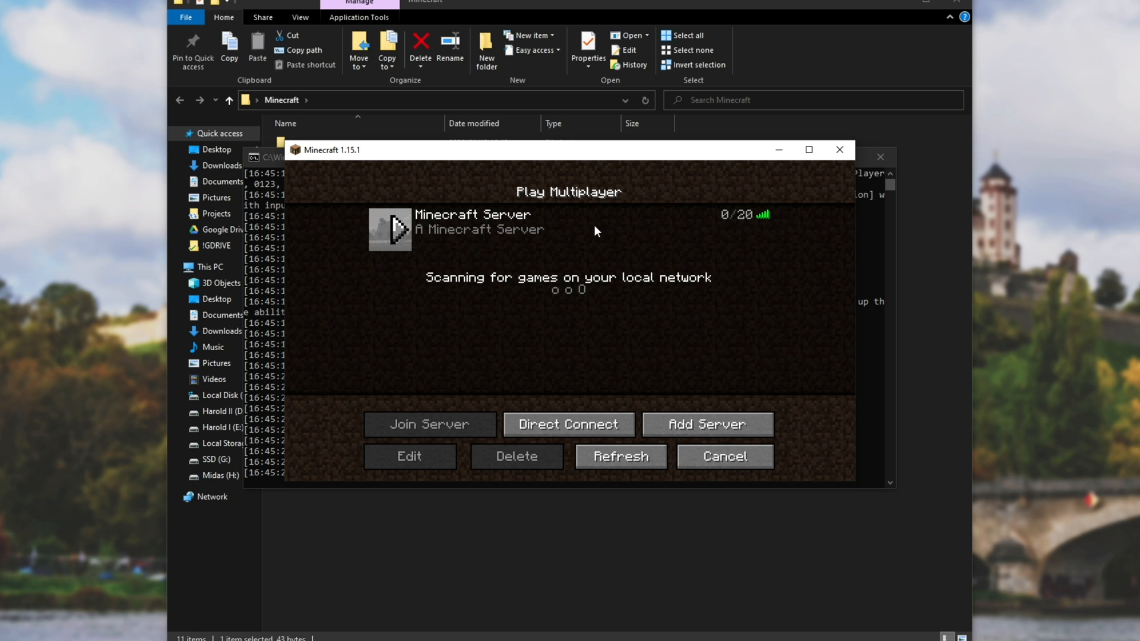
# Join the listed Minecraft Server and return to play in the grassy world
pyautogui.click(430, 424)
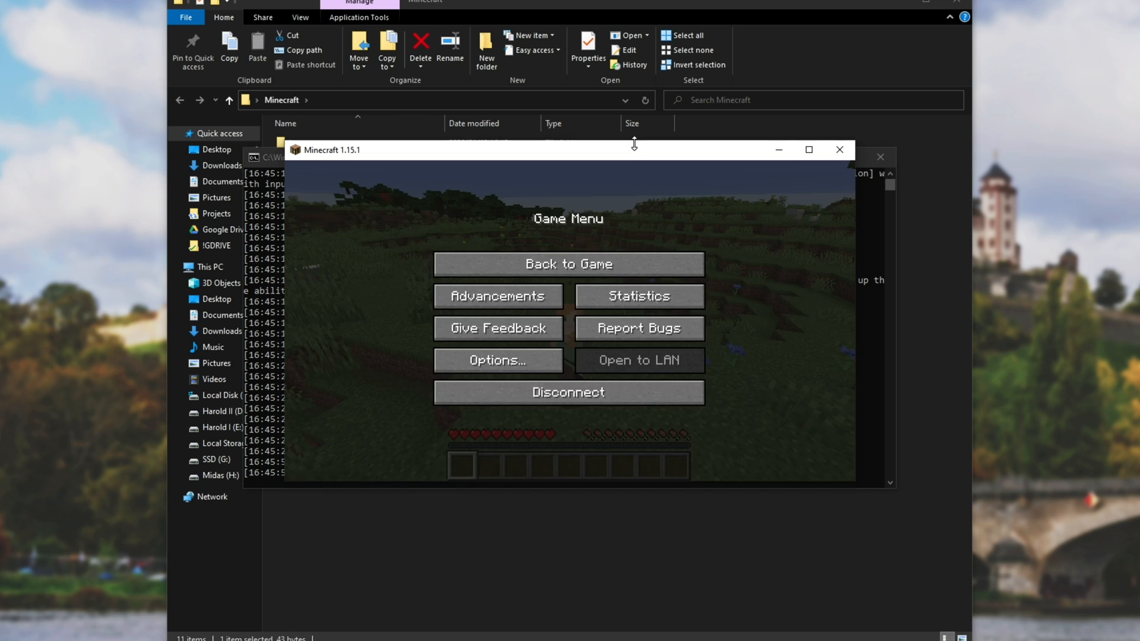
pyautogui.click(568, 264)
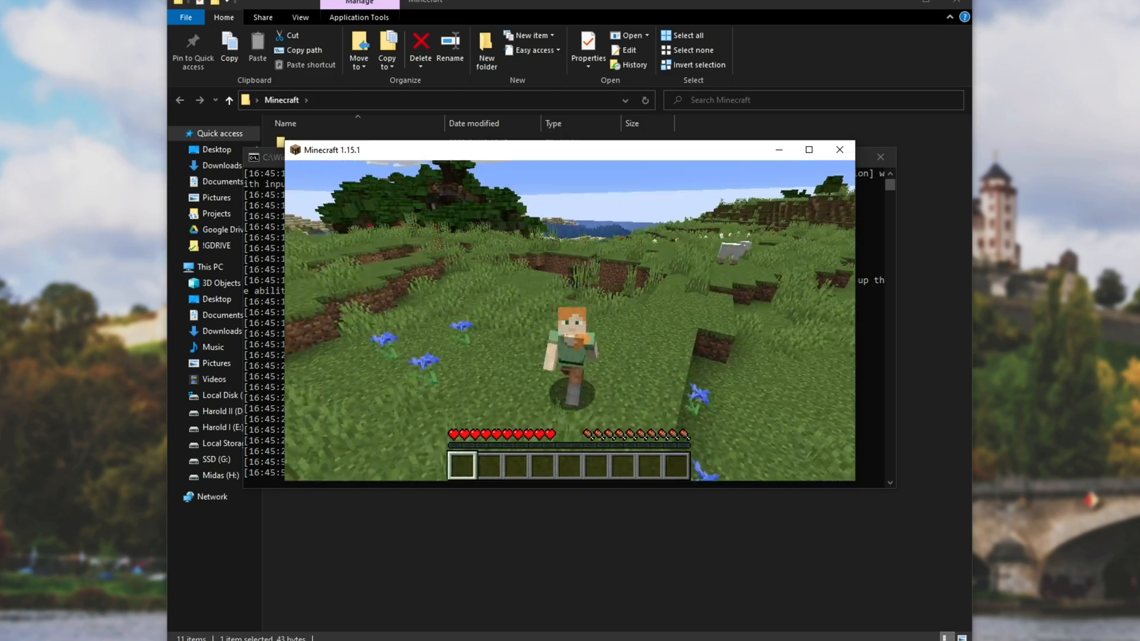